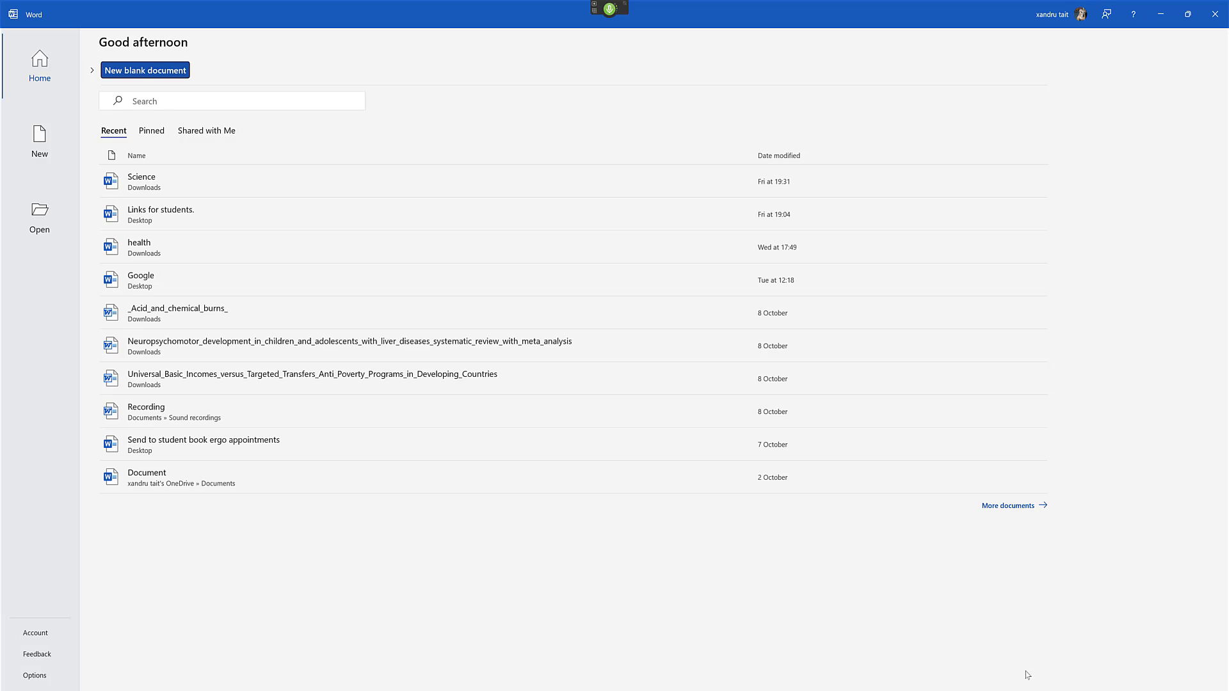
- Create a new blank document from the Word start screen
{"action": "left_click", "coordinate": [144, 70]}
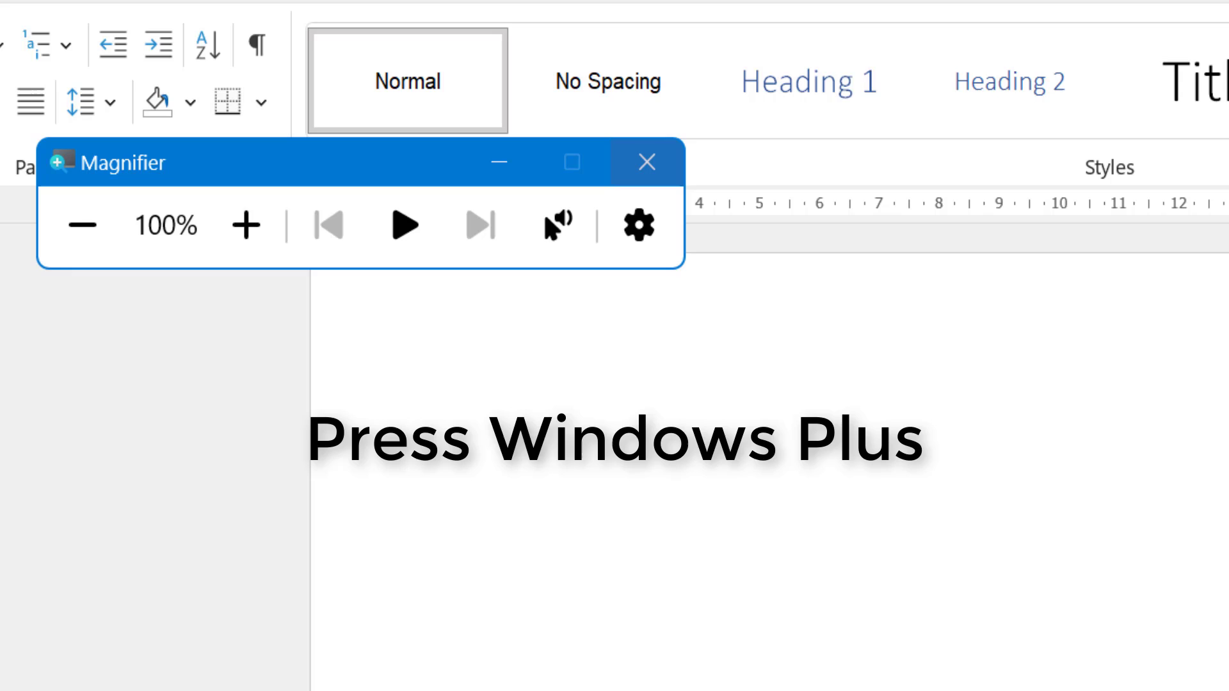
- Type the sentence 'I am now ready to do my essay.' on the empty page
{"action": "left_click", "coordinate": [245, 226]}
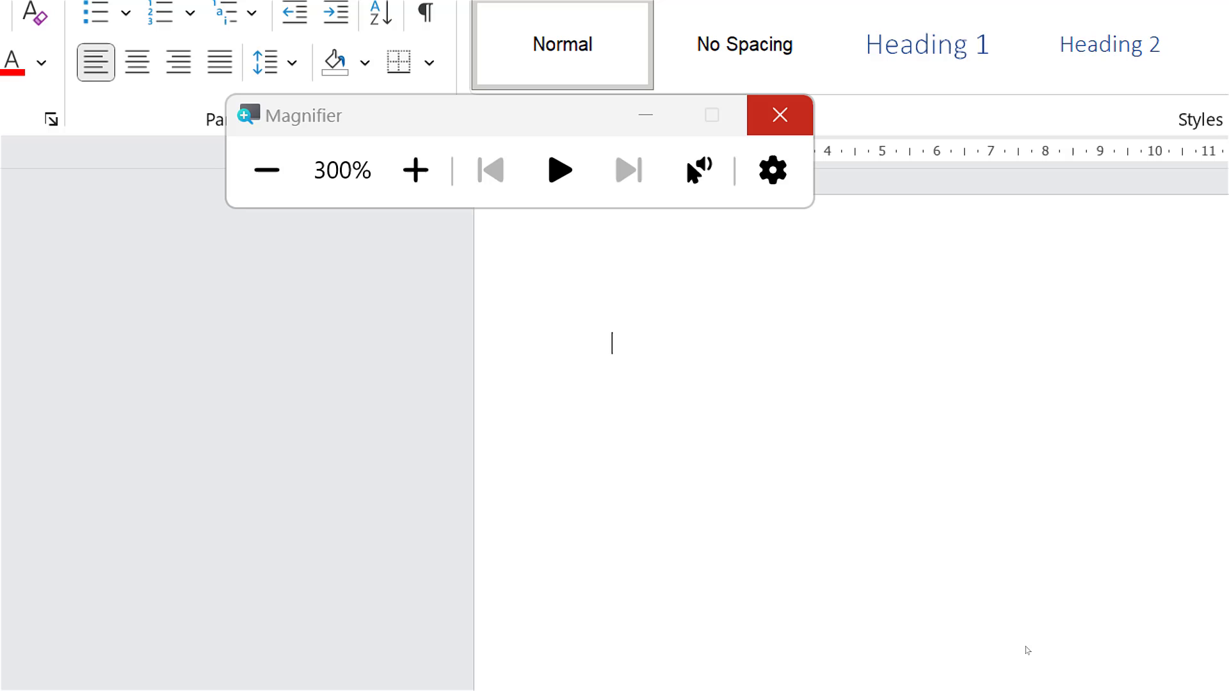
{"action": "type", "text": "I am now ready to do my essay"}
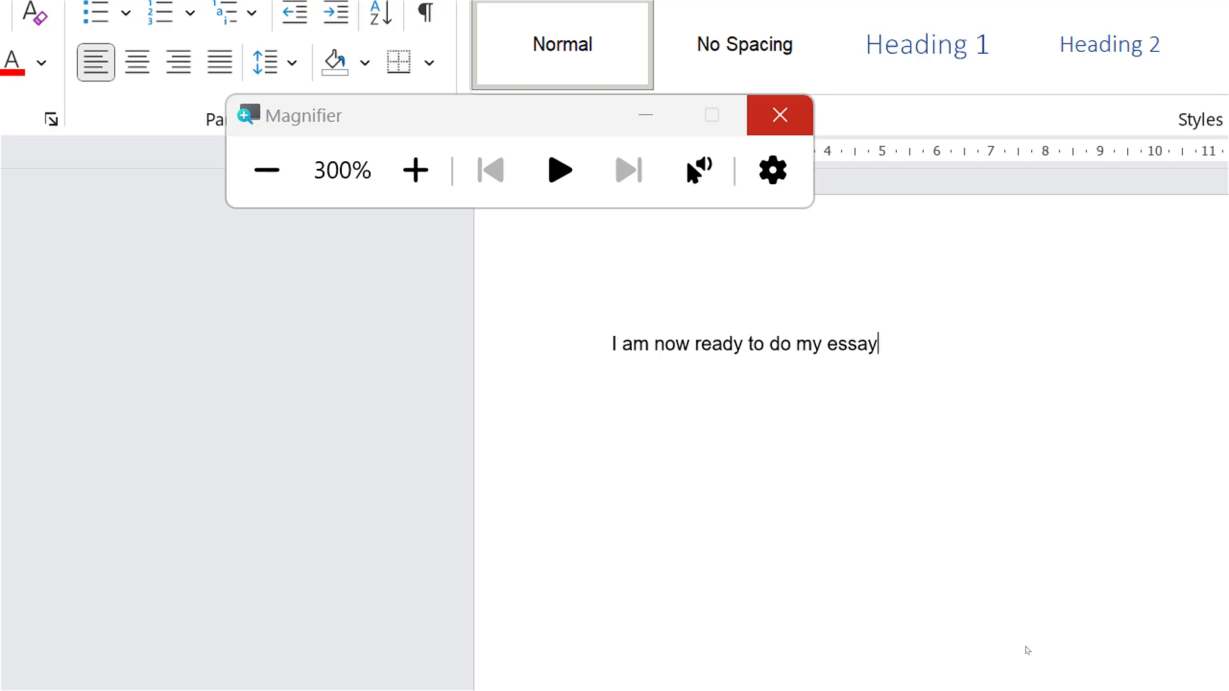
{"action": "type", "text": ".”"}
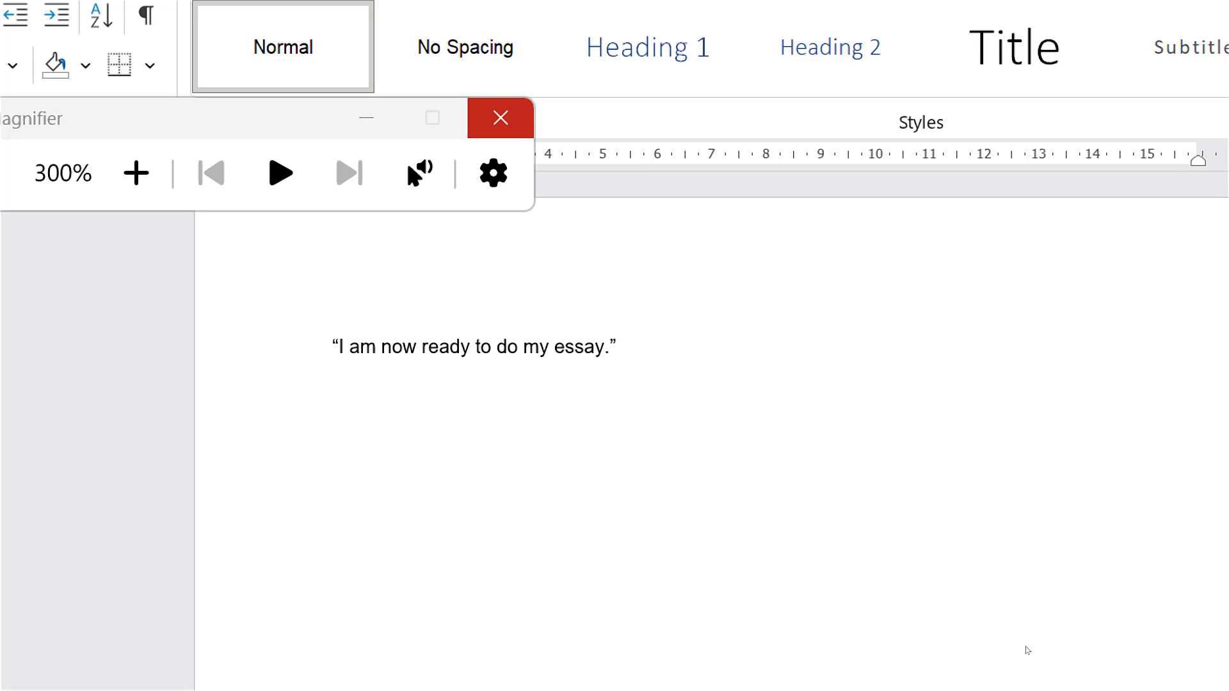
- Format the sentence: underline 'I am', bold 'ready', italicise 'my', capitalise 'Essay'
{"action": "left_click", "coordinate": [616, 346]}
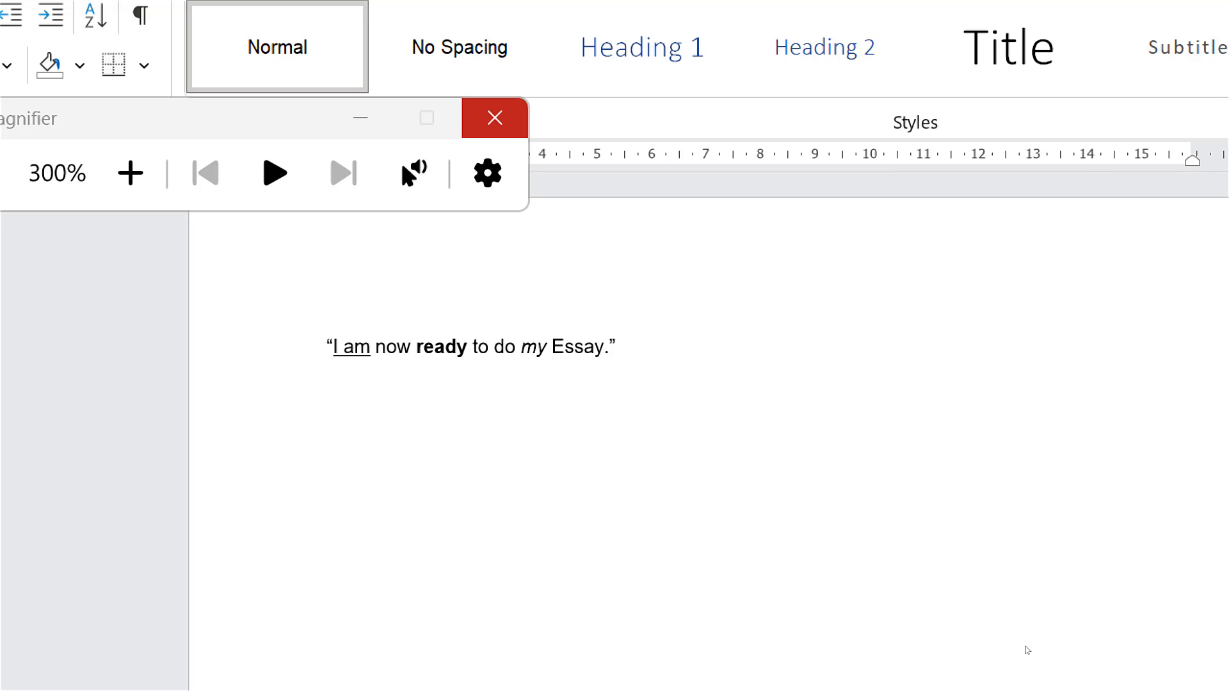
{"action": "left_click", "coordinate": [615, 347]}
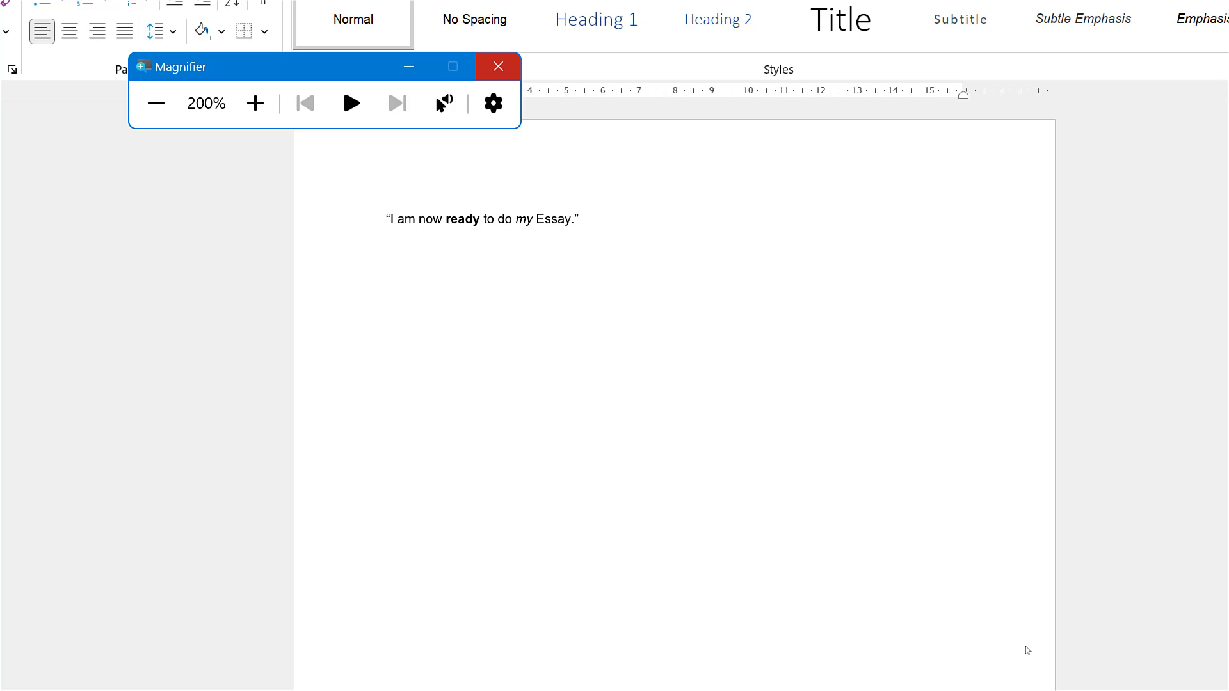
- Turn off Magnifier and set Word's document zoom to 300%
{"action": "left_click", "coordinate": [156, 102]}
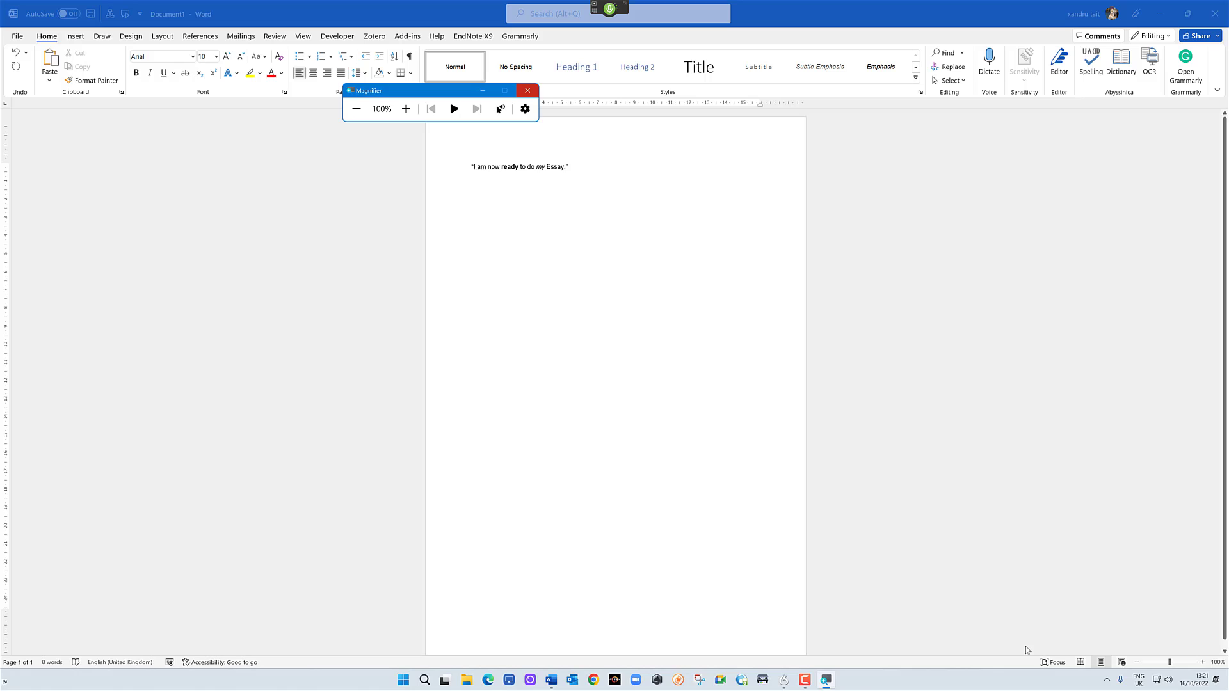
{"action": "left_click", "coordinate": [526, 90]}
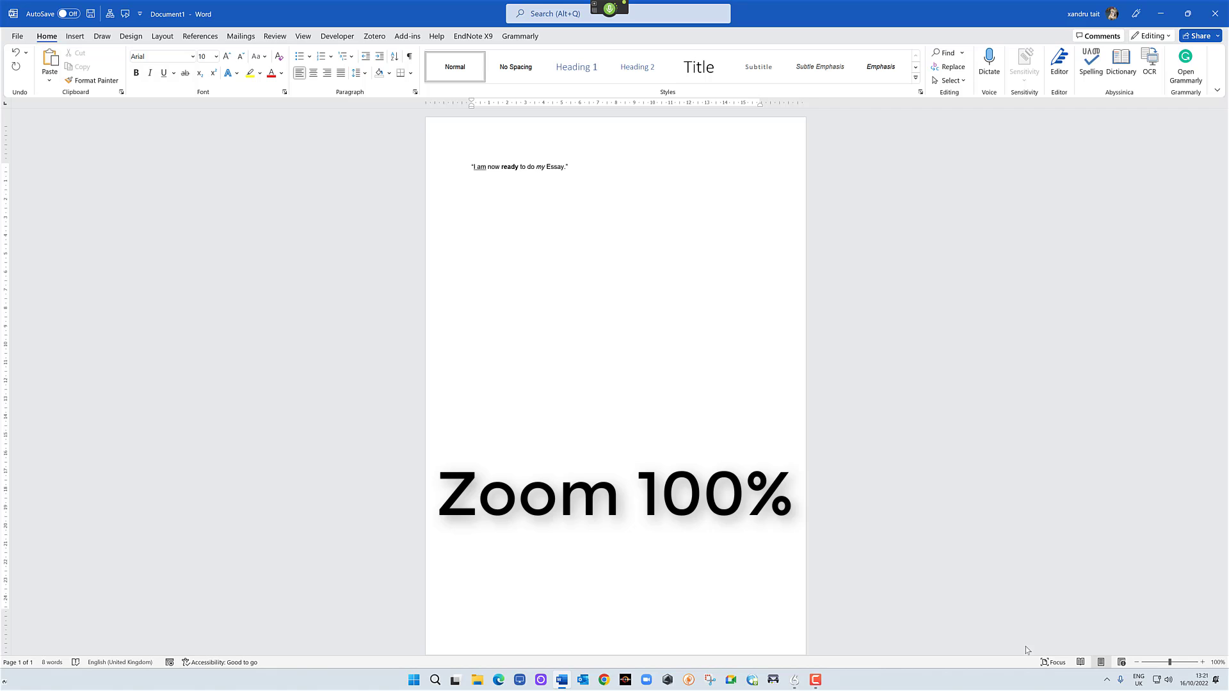
{"action": "left_click", "coordinate": [1219, 662]}
{"action": "type", "text": "300"}
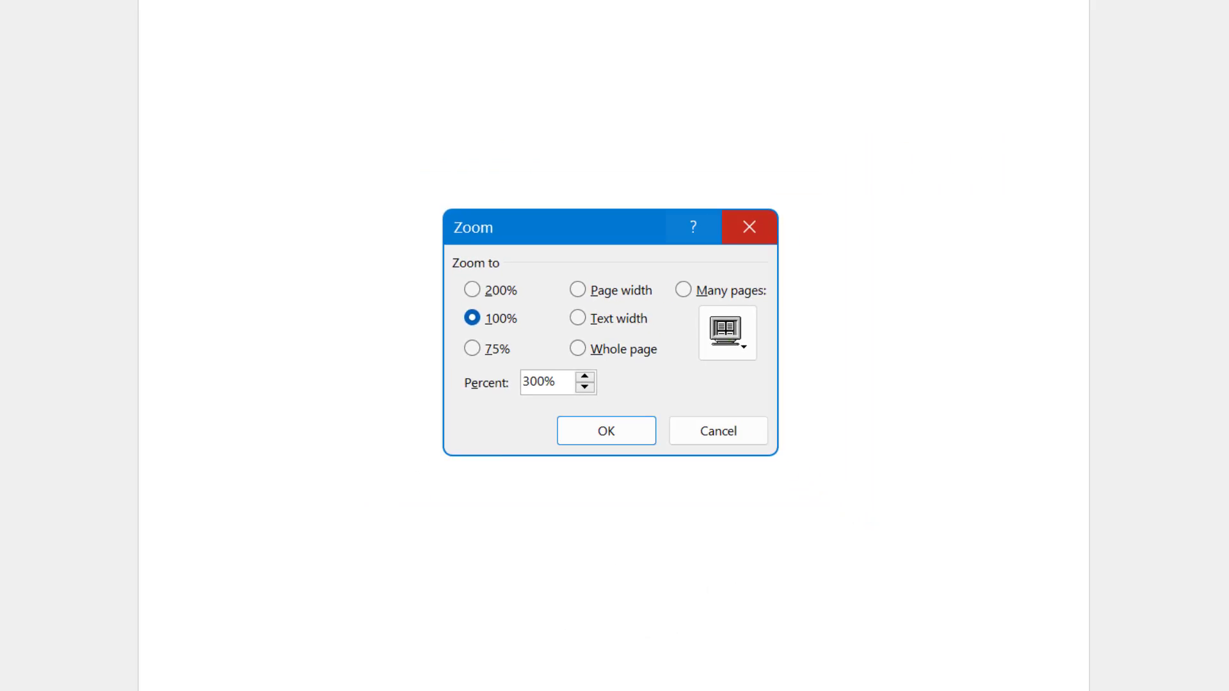
{"action": "left_click", "coordinate": [604, 430]}
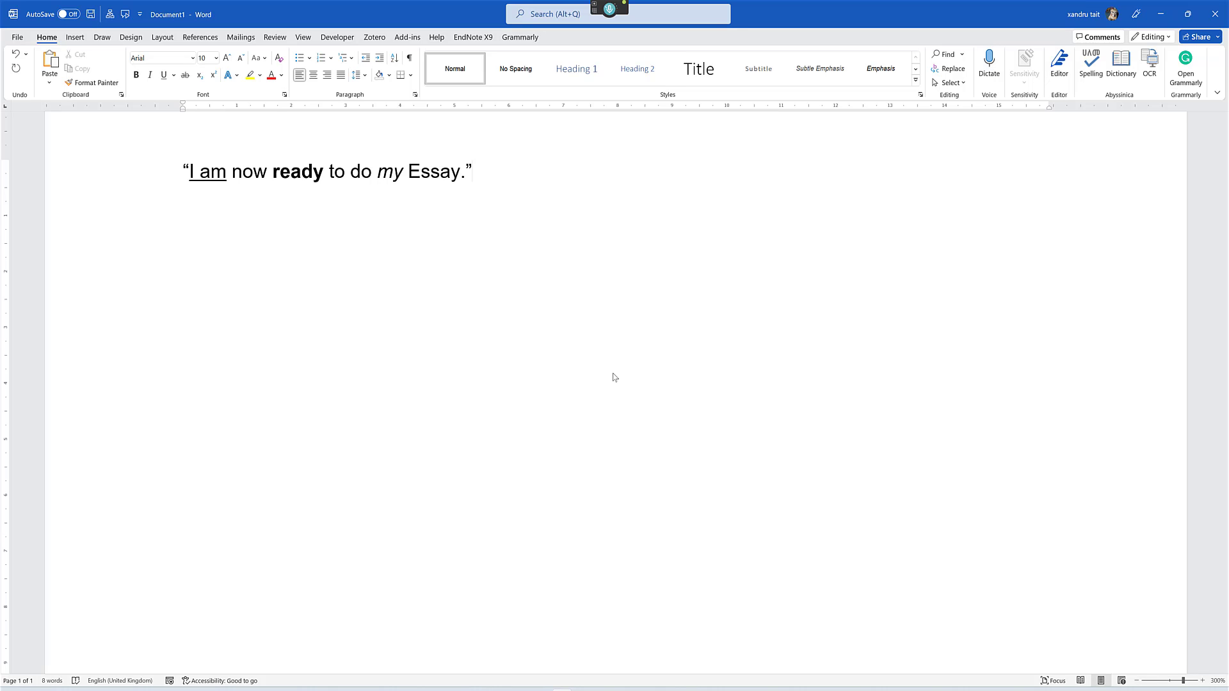
- Place the cursor after the closing quote and open Zotero's Document Preferences
{"action": "left_click", "coordinate": [471, 171]}
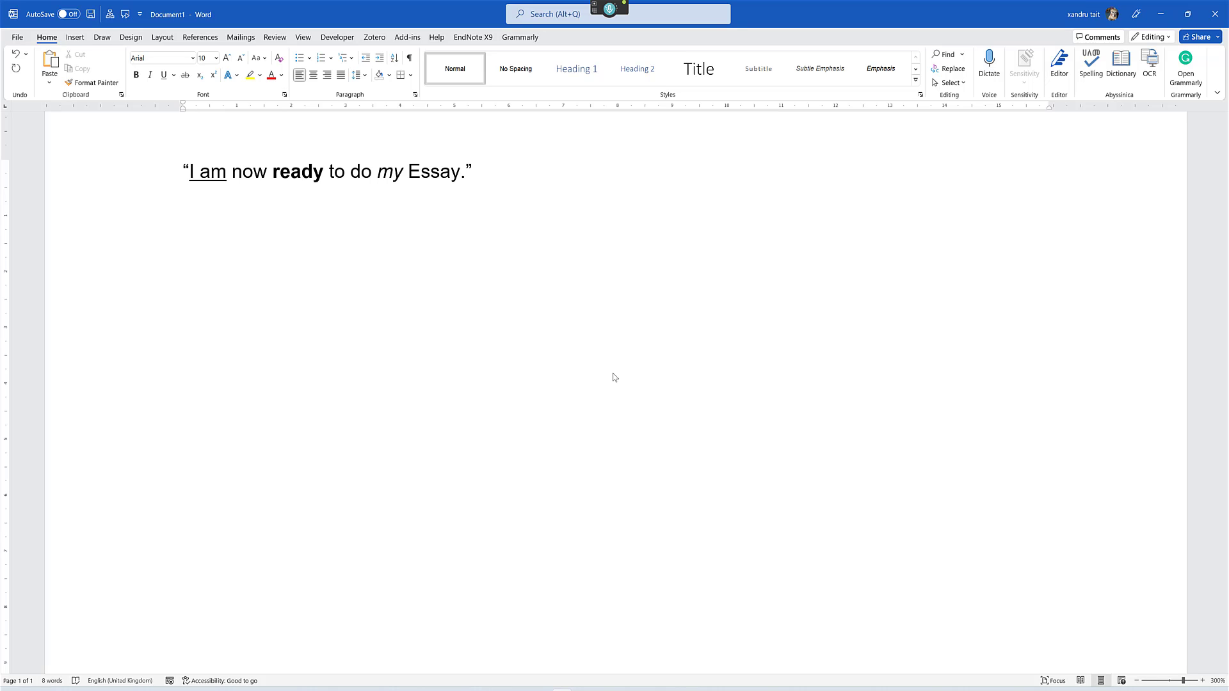
{"action": "left_click", "coordinate": [471, 172]}
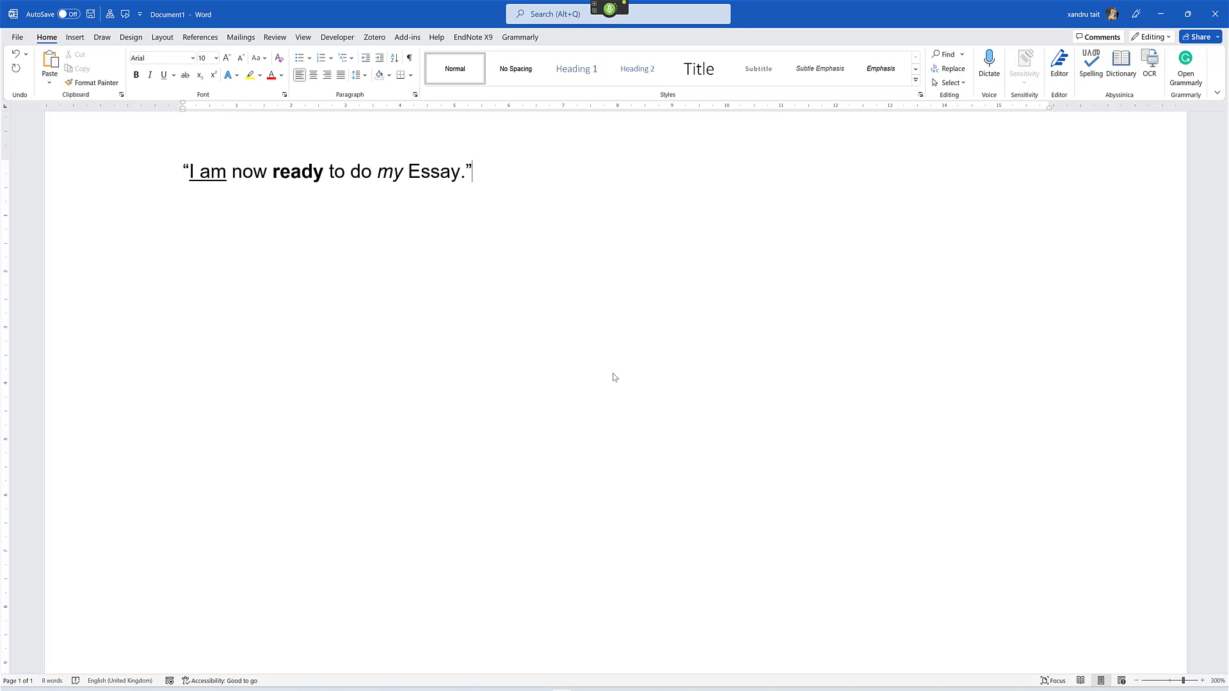
{"action": "left_click", "coordinate": [374, 37]}
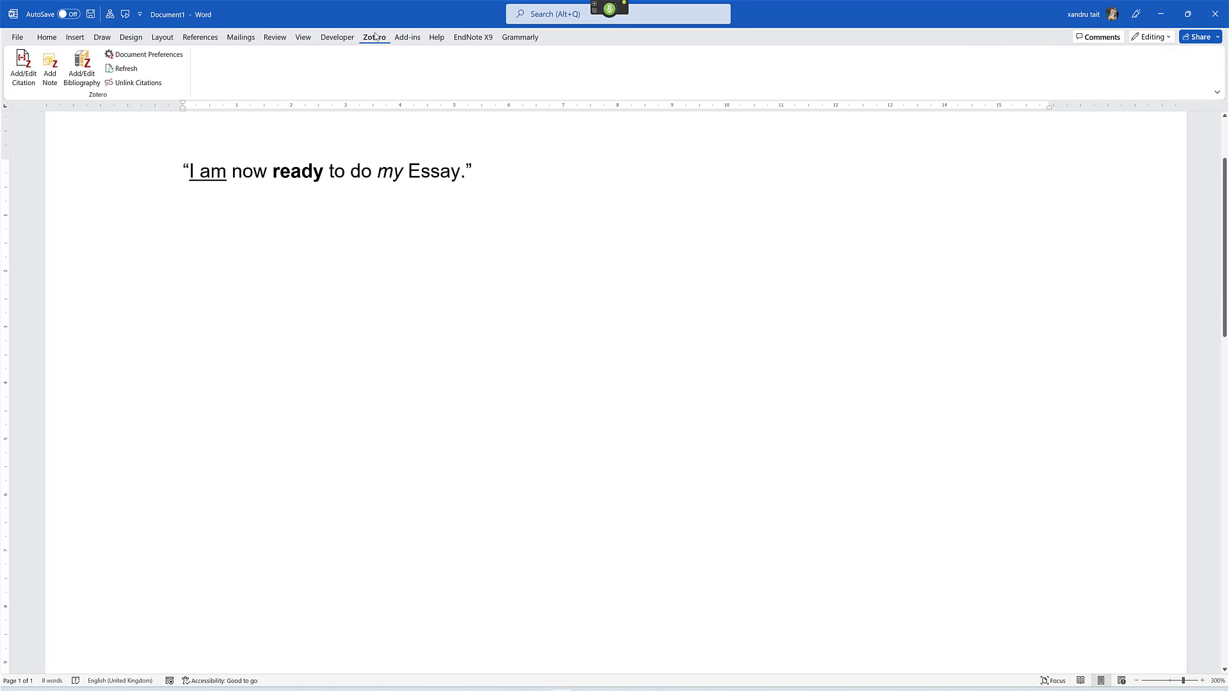
{"action": "left_click", "coordinate": [472, 171]}
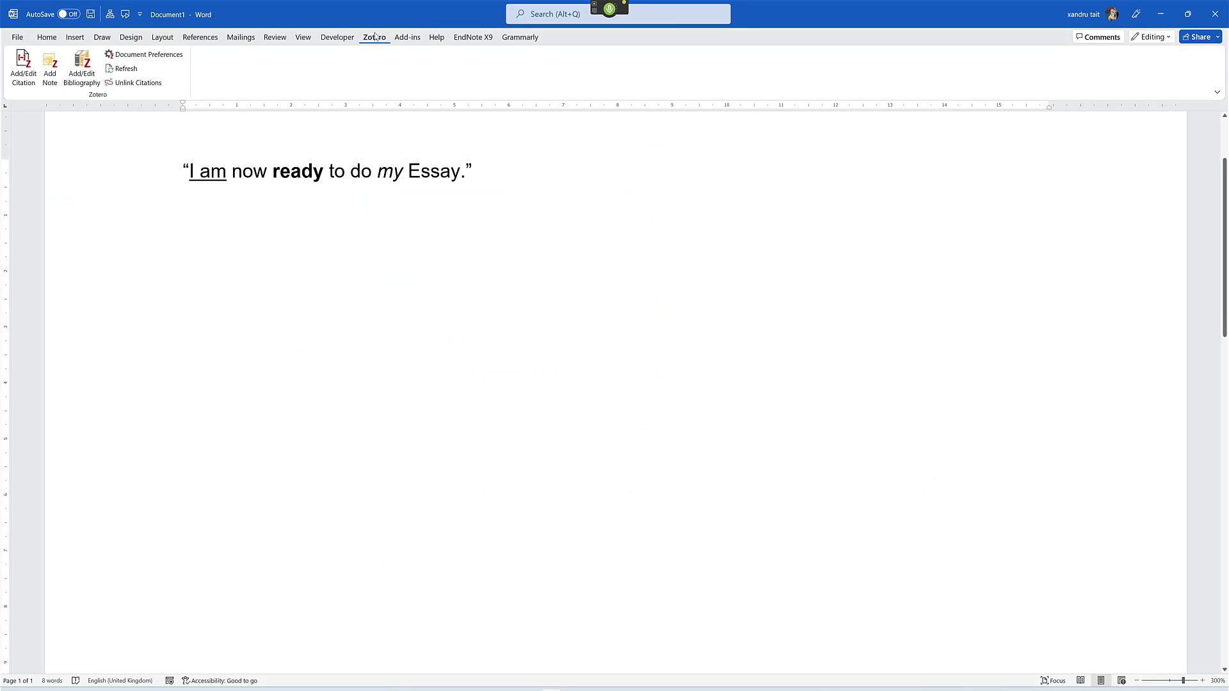
{"action": "left_click", "coordinate": [472, 171]}
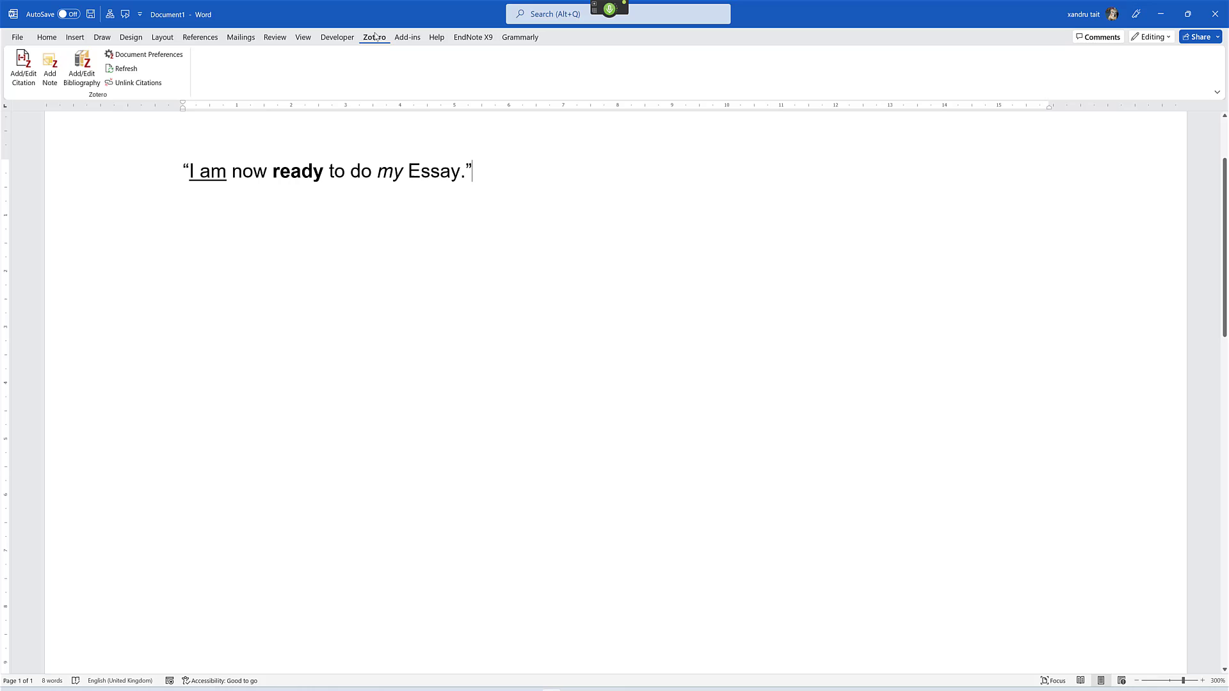
{"action": "left_click", "coordinate": [143, 54]}
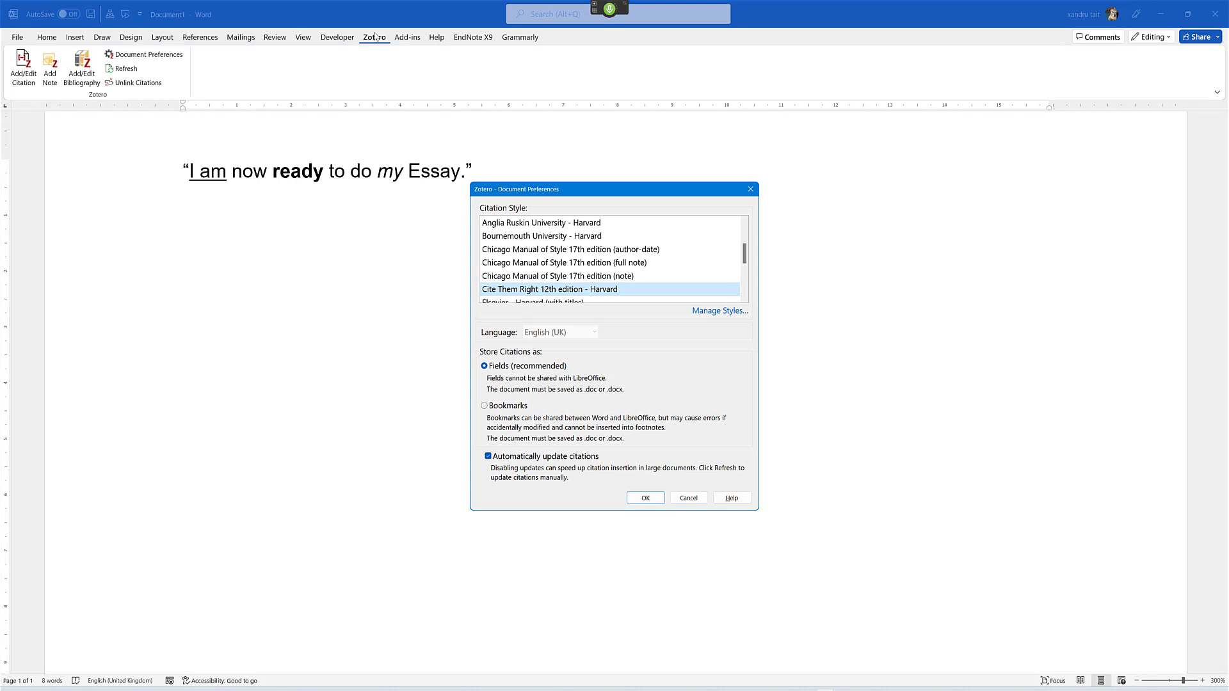
- Select the Bournemouth University - Harvard citation style and confirm it
{"action": "left_click", "coordinate": [541, 236]}
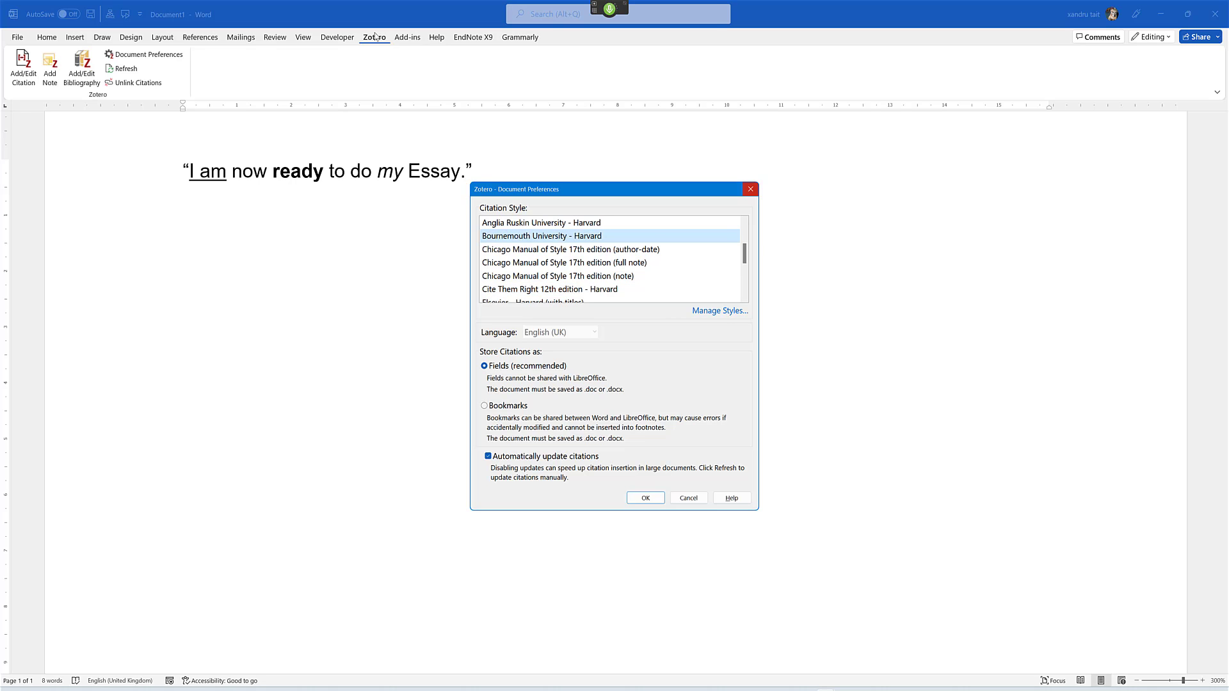
{"action": "left_click", "coordinate": [645, 498]}
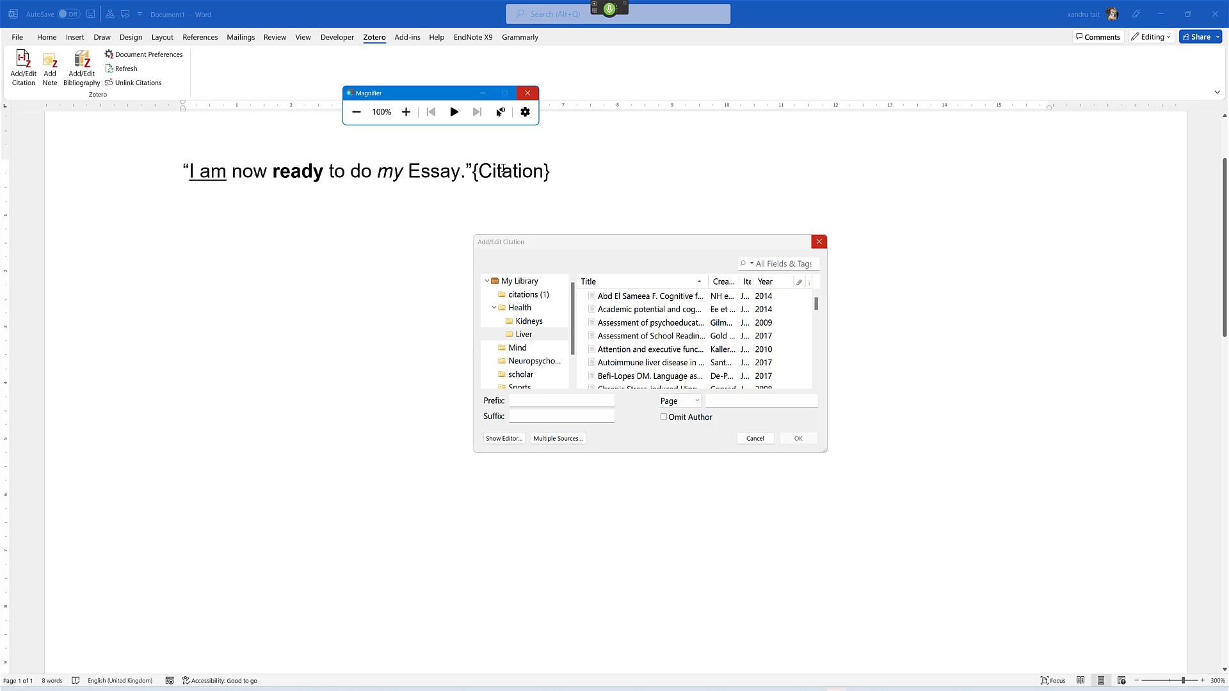
- Select the Ee et al. 2014 article and insert it as the citation
{"action": "left_click", "coordinate": [405, 111]}
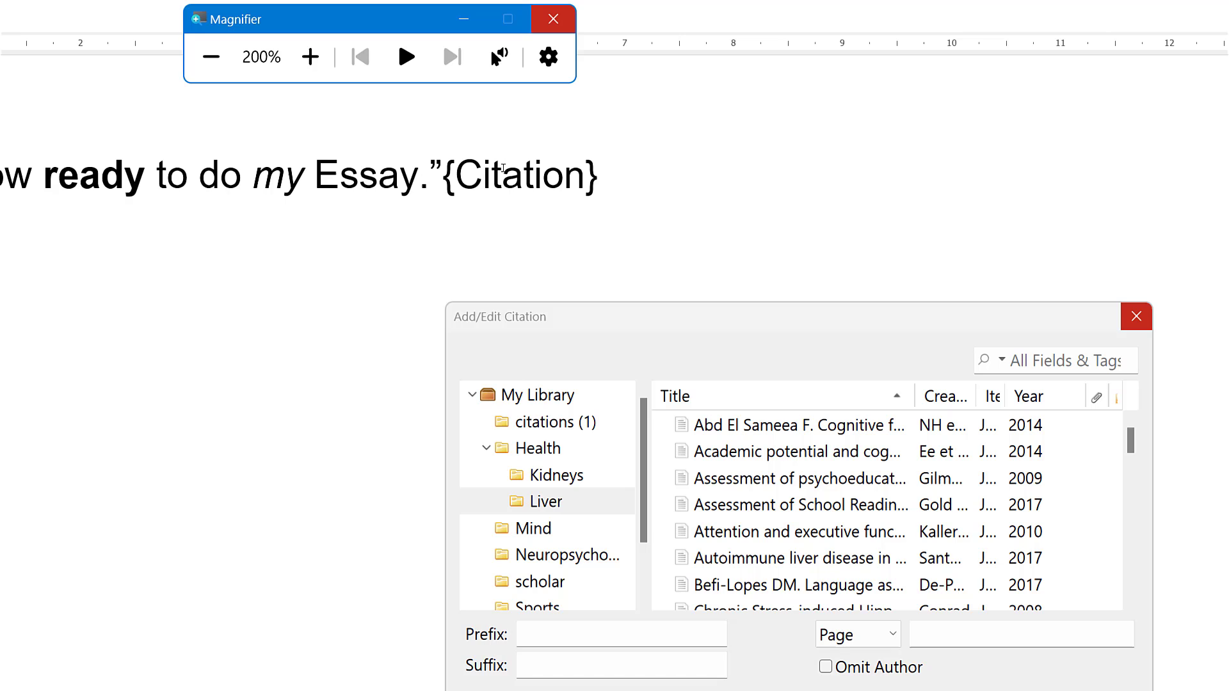
{"action": "left_click", "coordinate": [552, 19]}
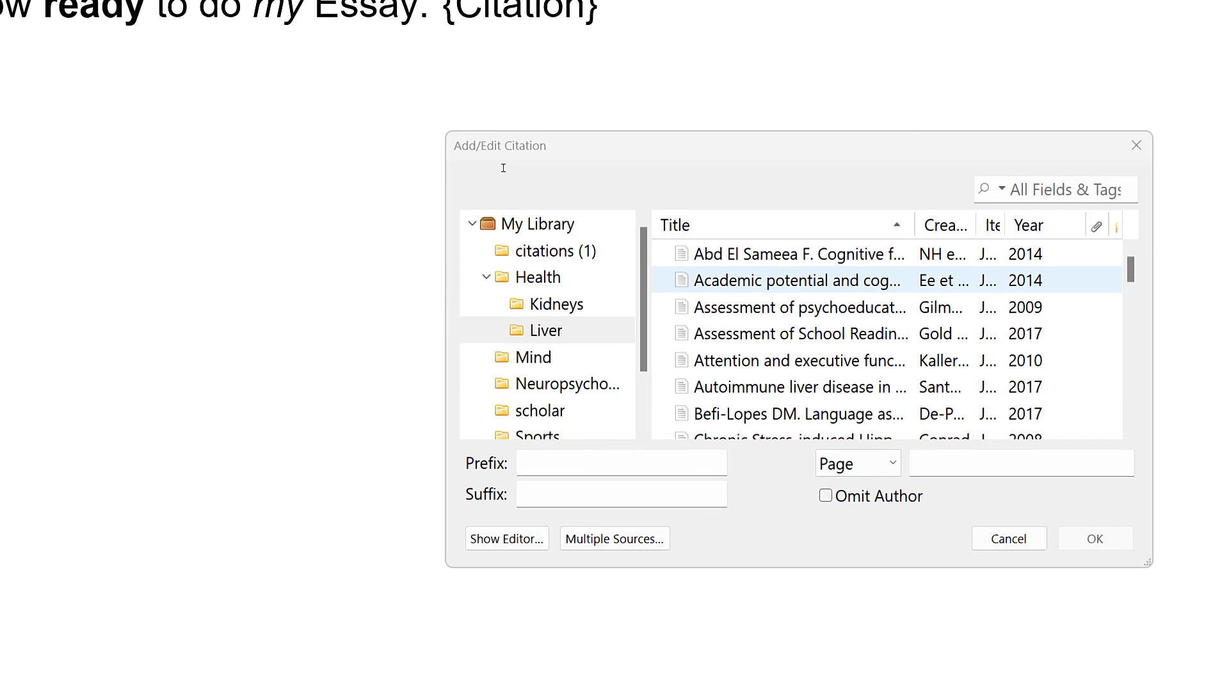
{"action": "left_click", "coordinate": [1094, 538]}
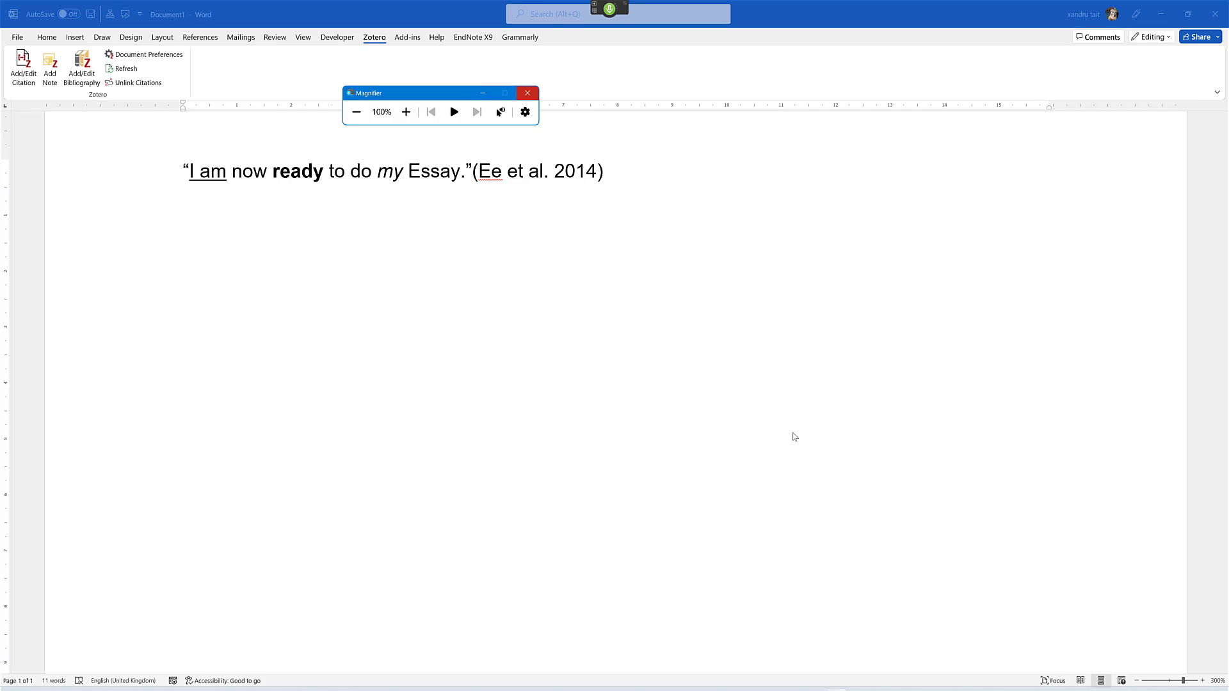
{"action": "left_click", "coordinate": [405, 112]}
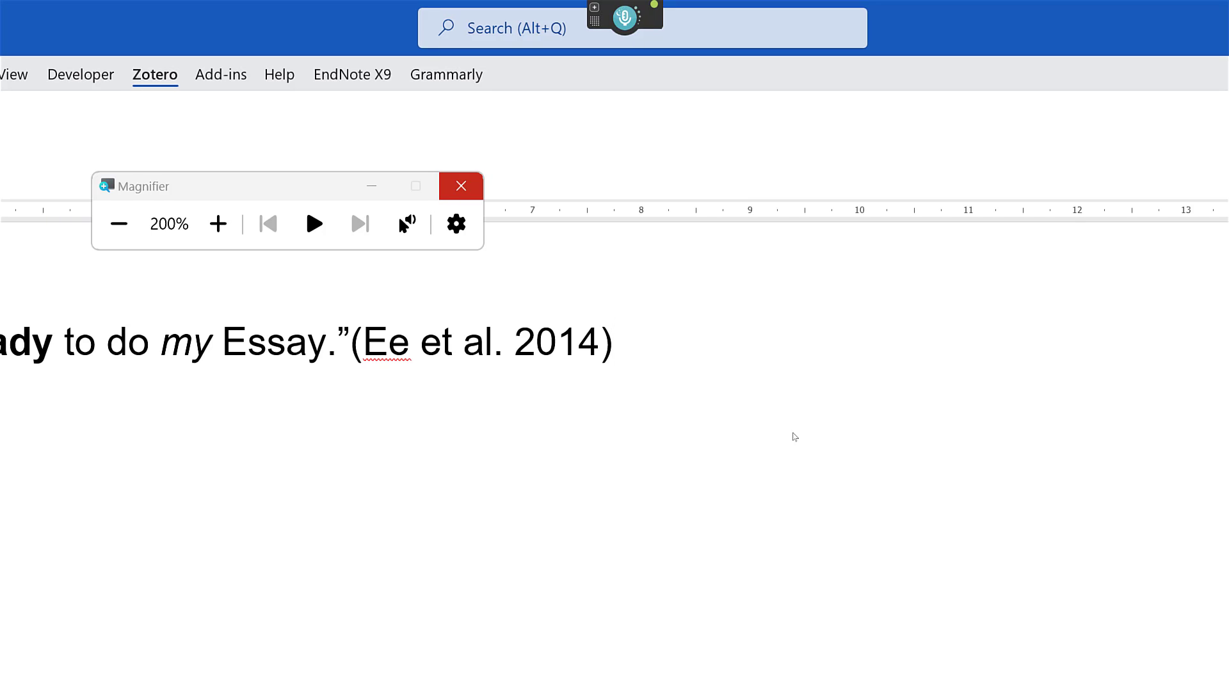
{"action": "left_click", "coordinate": [613, 343]}
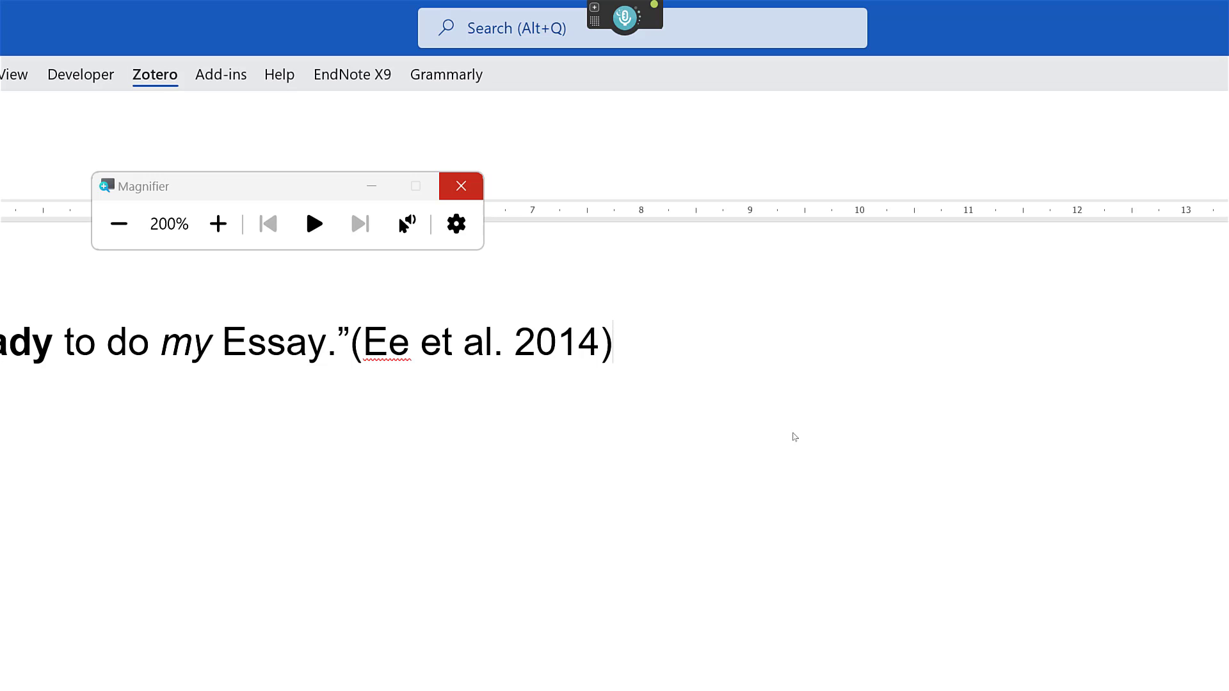
{"action": "left_click", "coordinate": [613, 342]}
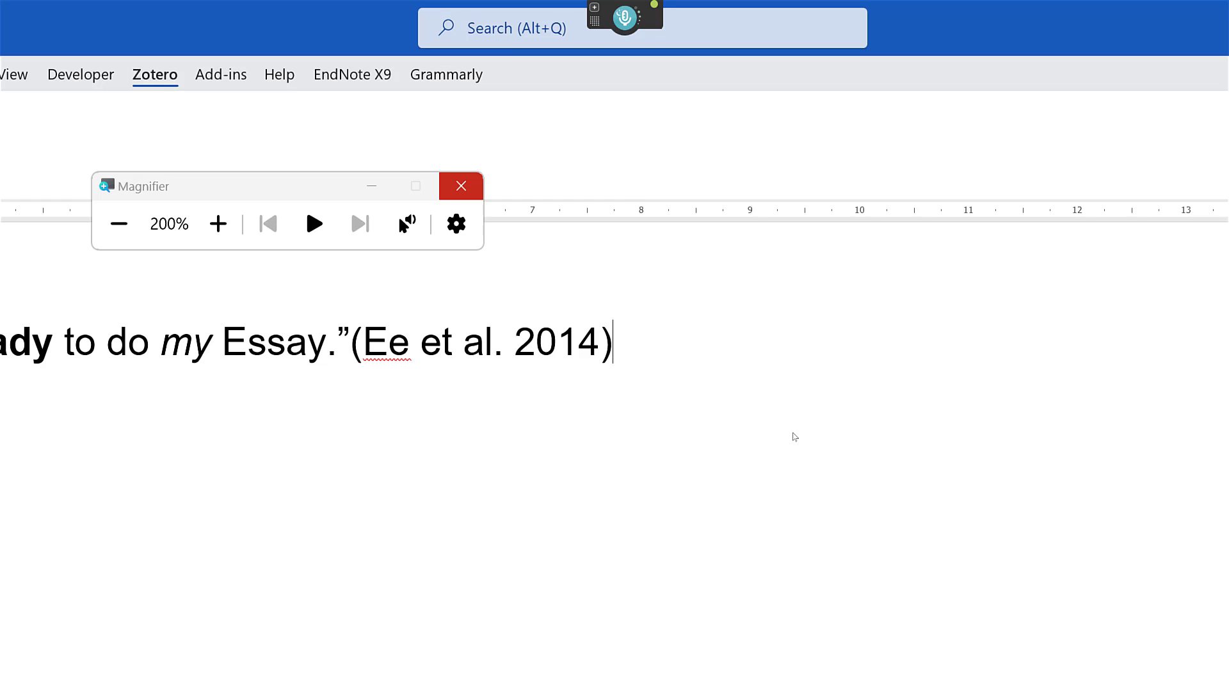